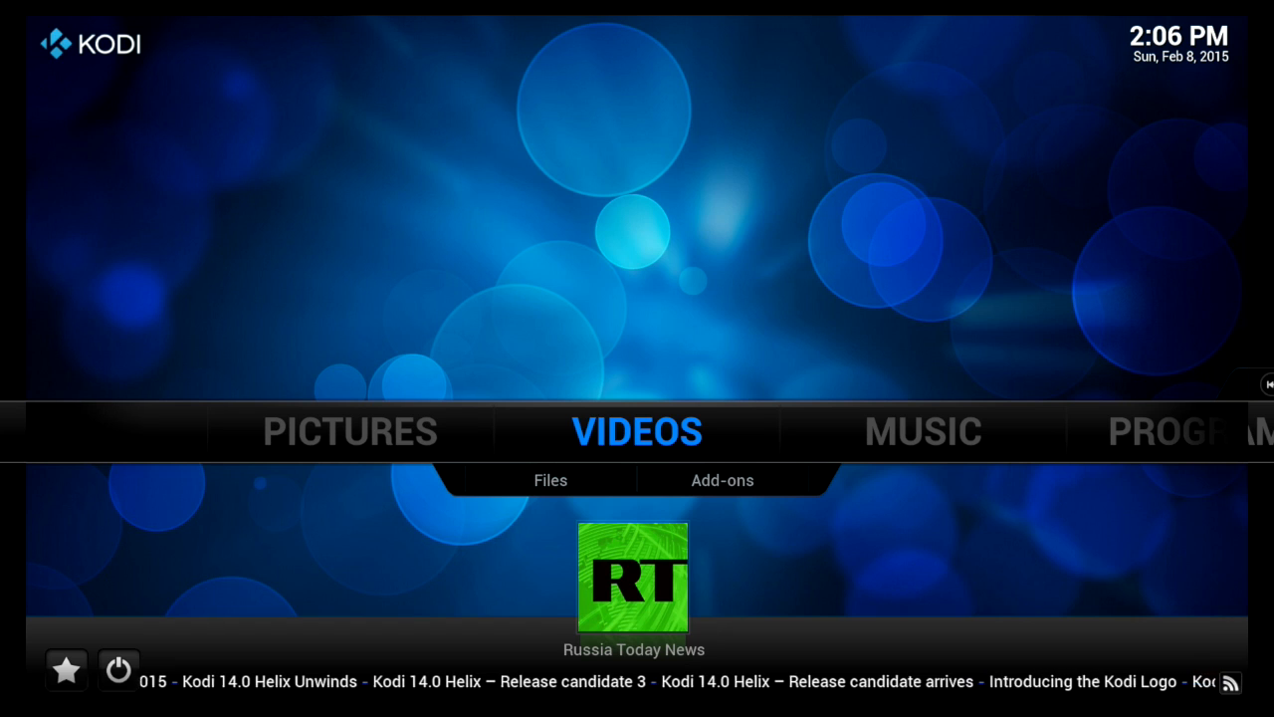
Step: Reach the Add-ons section of System > Settings from the home menu
key("Right")
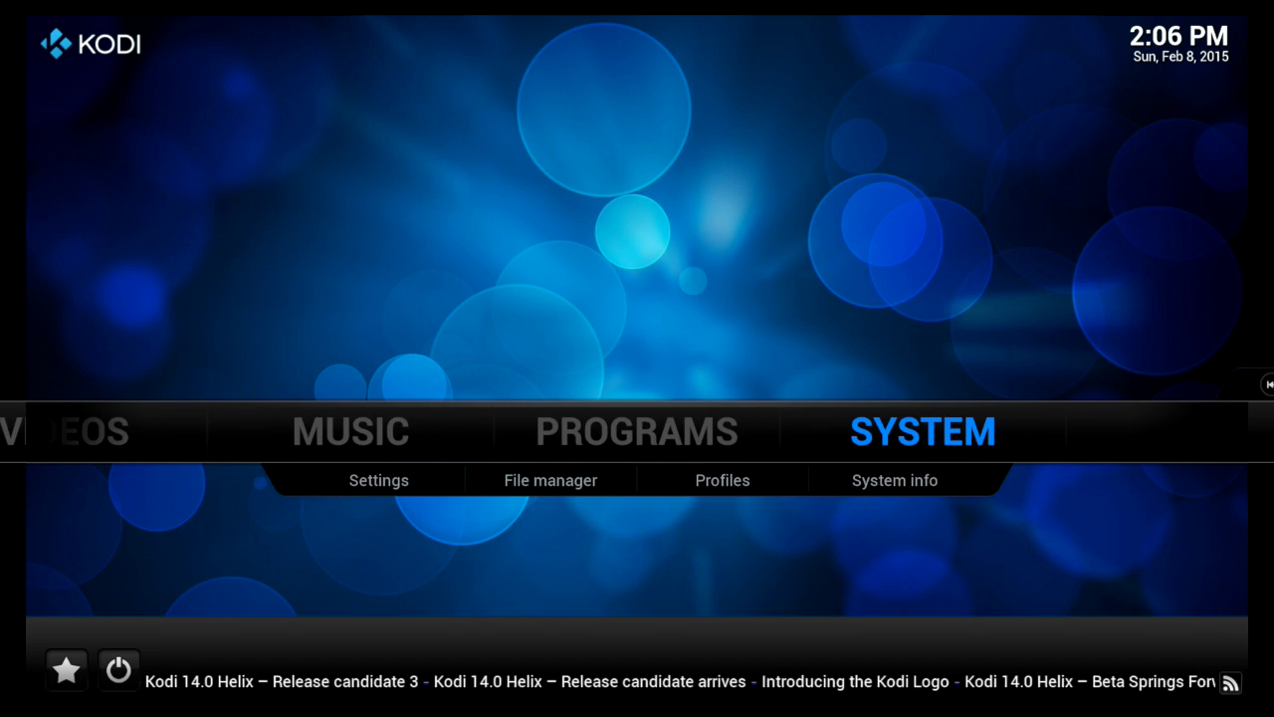
left_click(378, 480)
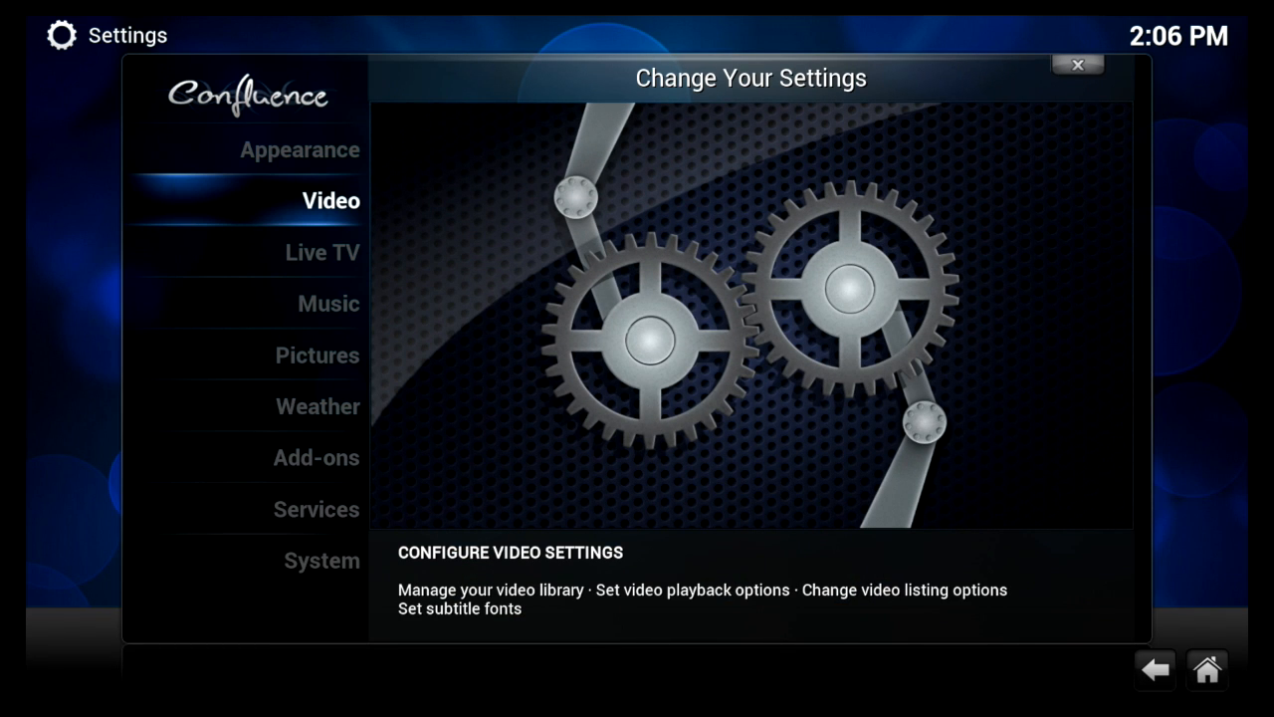
left_click(311, 458)
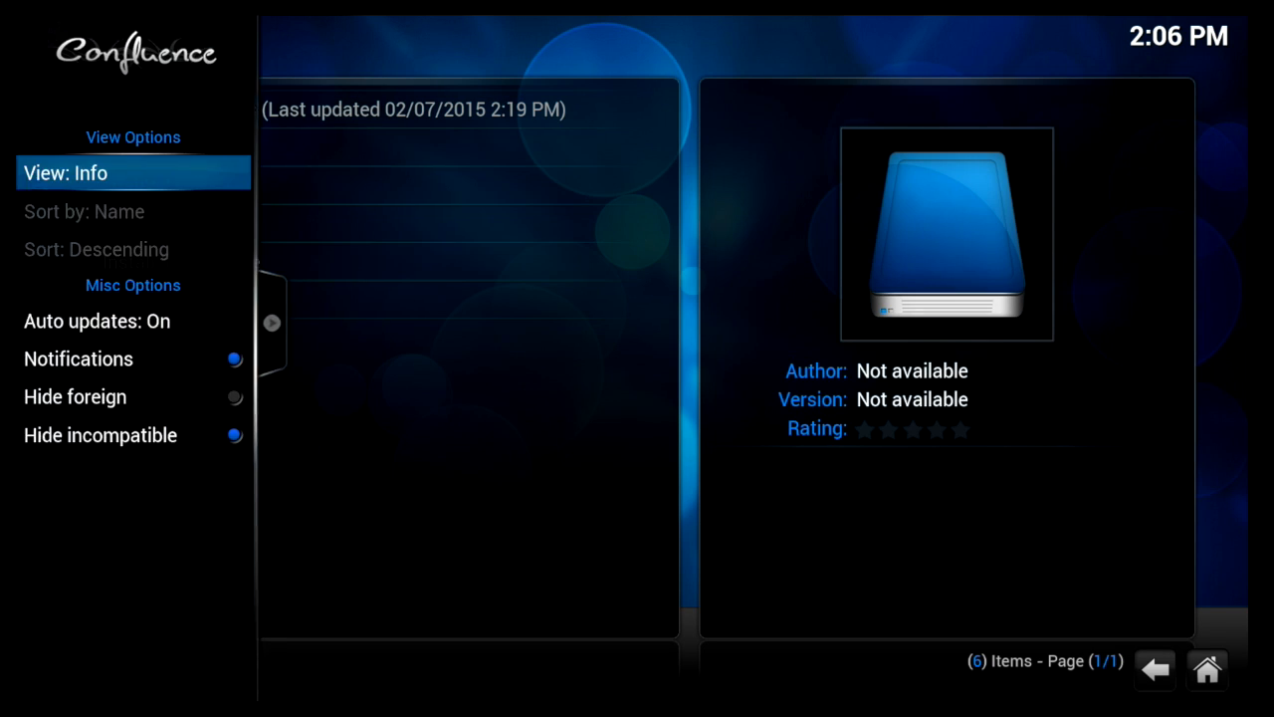
Step: Install gdrive 0.4.8 from XBMC-gdrive-master.zip located on usbdrive
left_click(179, 261)
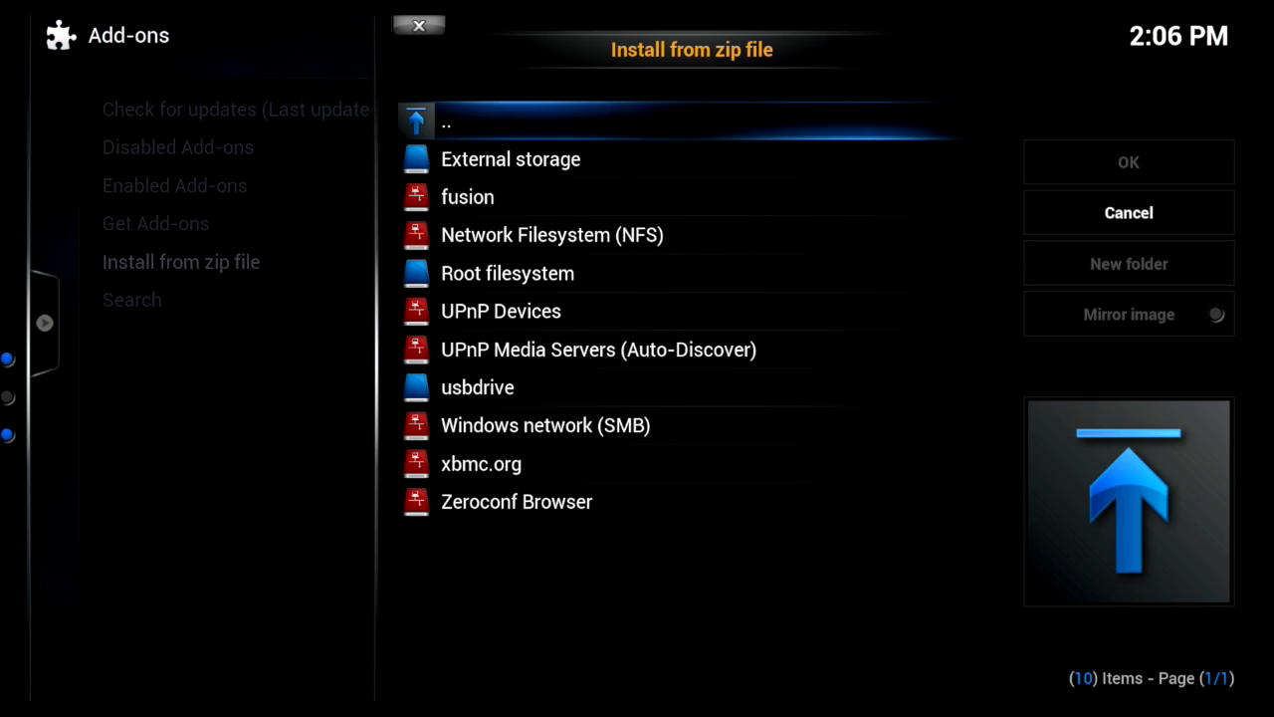
left_click(510, 159)
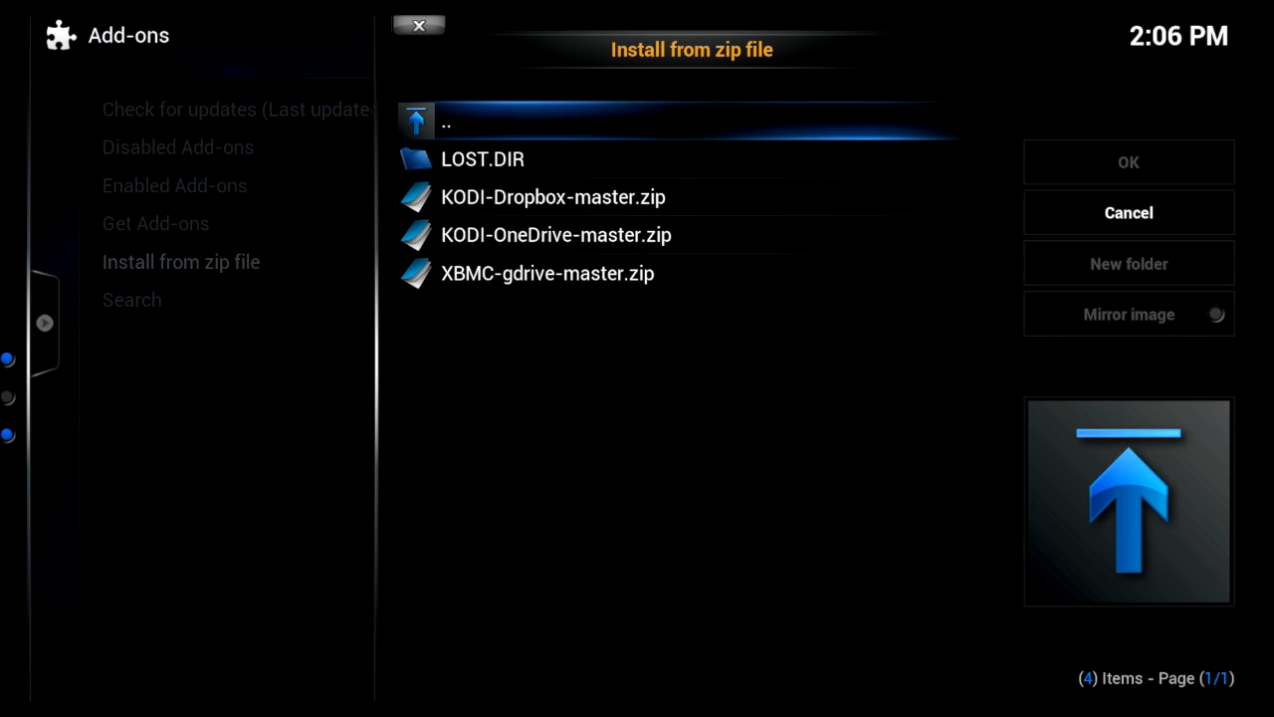
left_click(547, 272)
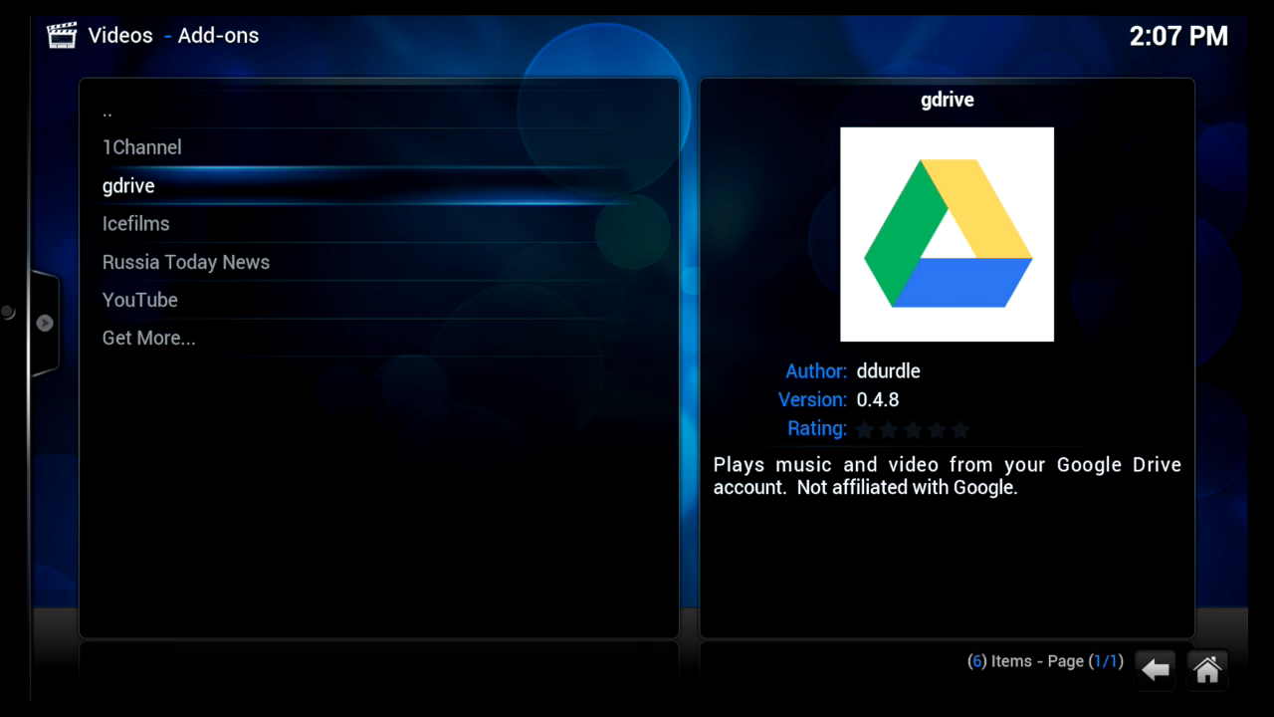
Step: Show the context options for the gdrive add-on under Videos > Add-ons
right_click(127, 187)
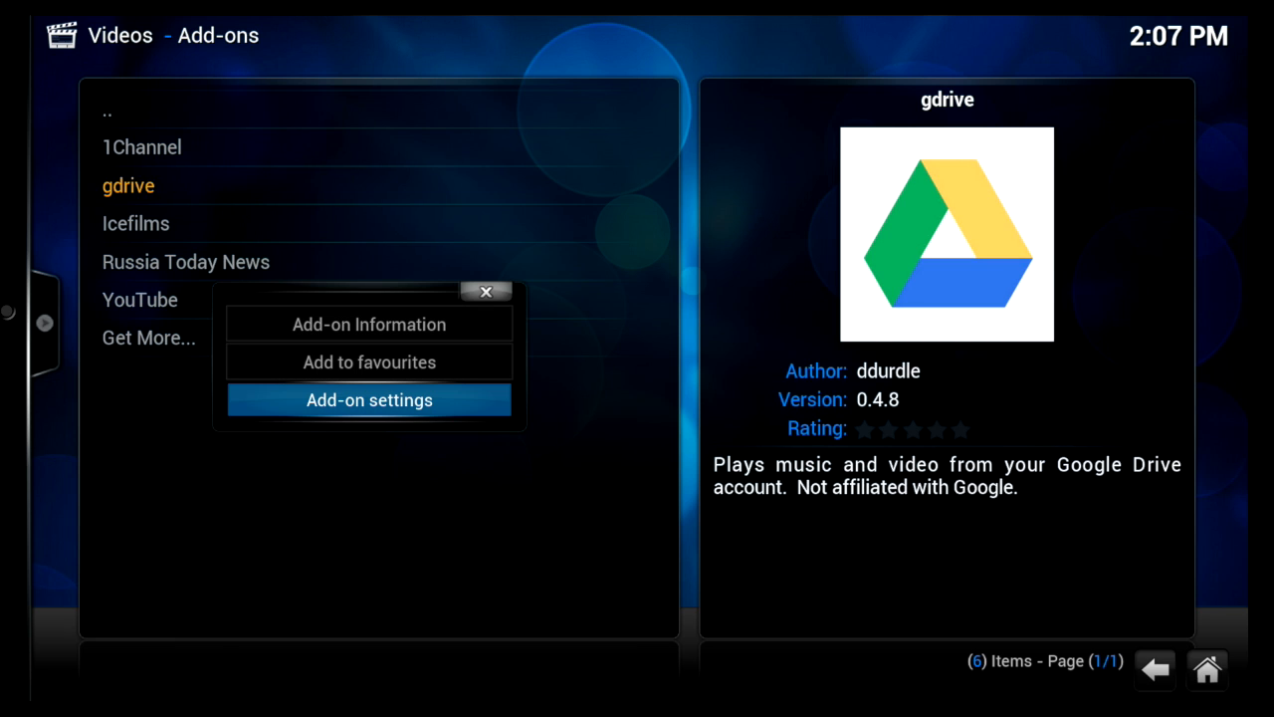
Step: Review gdrive's Login, Video + Music and Photos settings, then cancel without saving
left_click(369, 399)
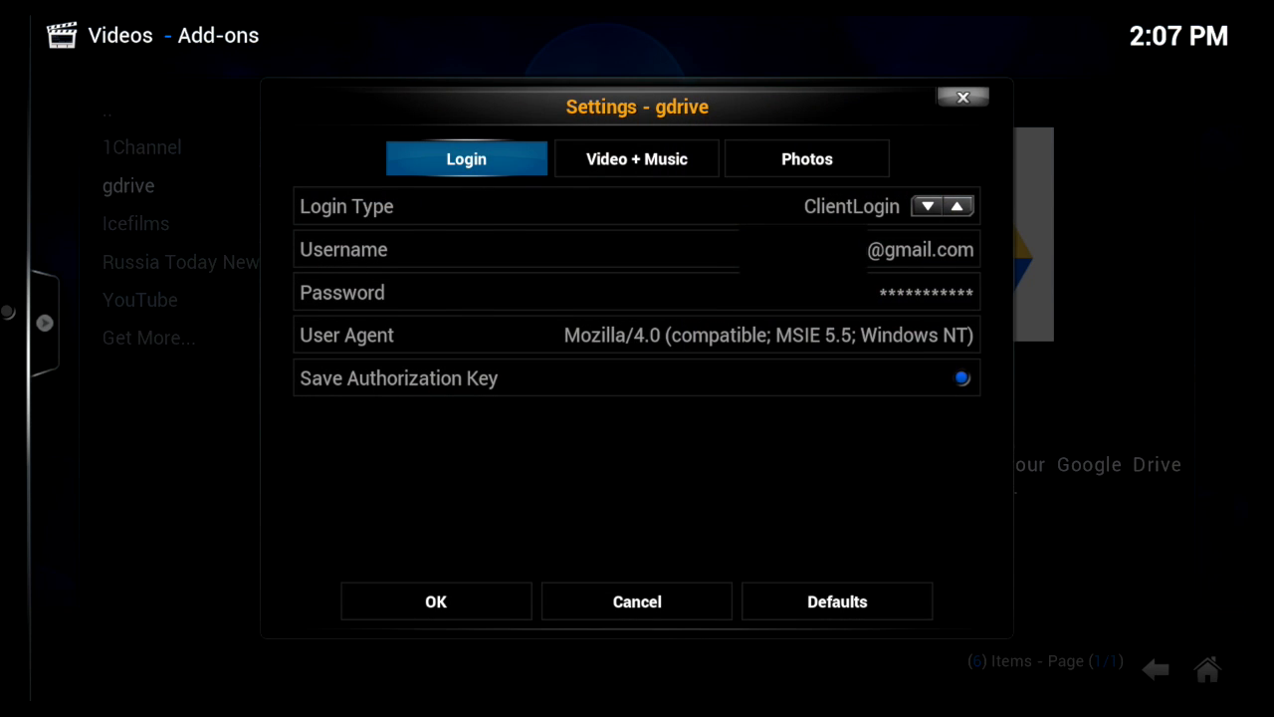
left_click(637, 159)
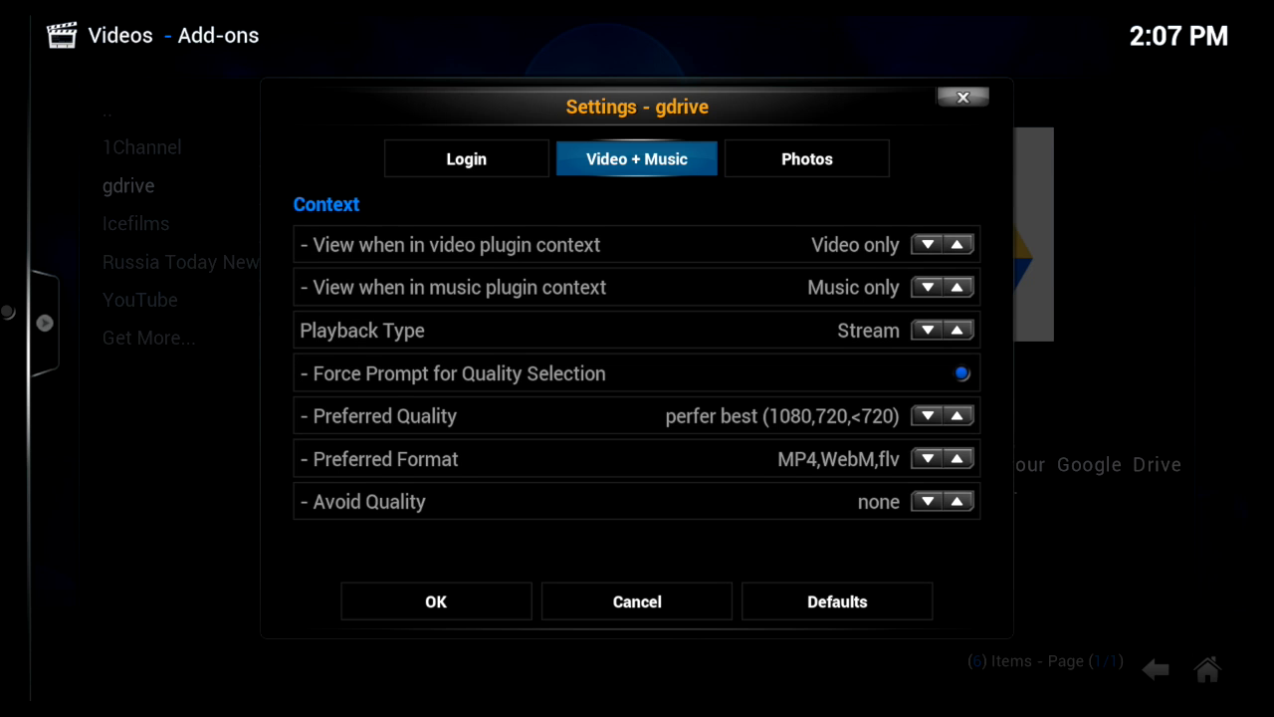
left_click(807, 160)
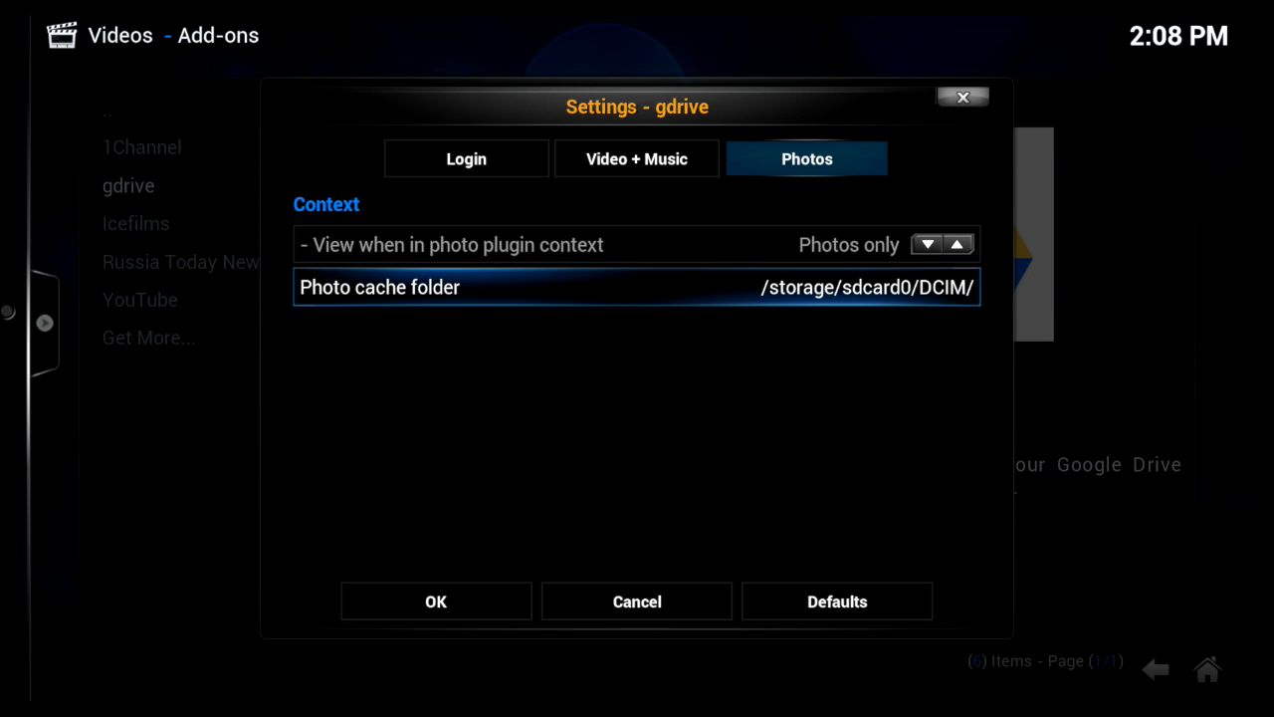
mouse_move(637, 601)
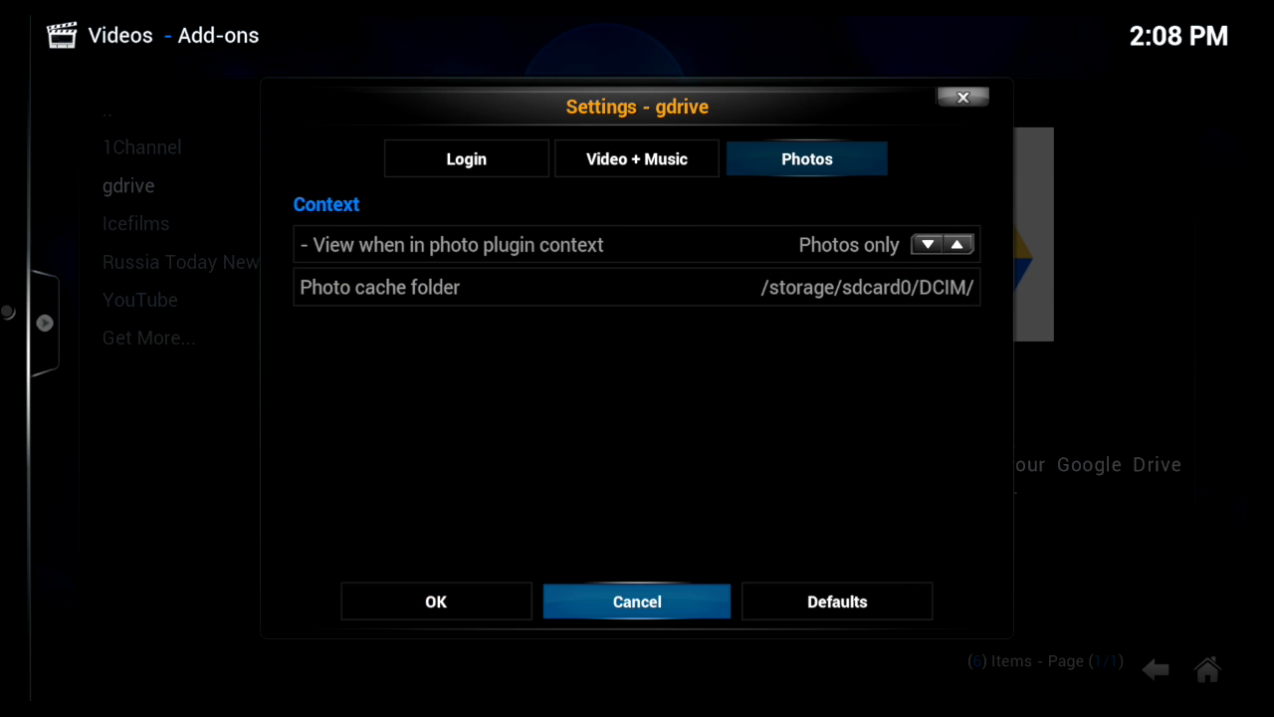
left_click(637, 601)
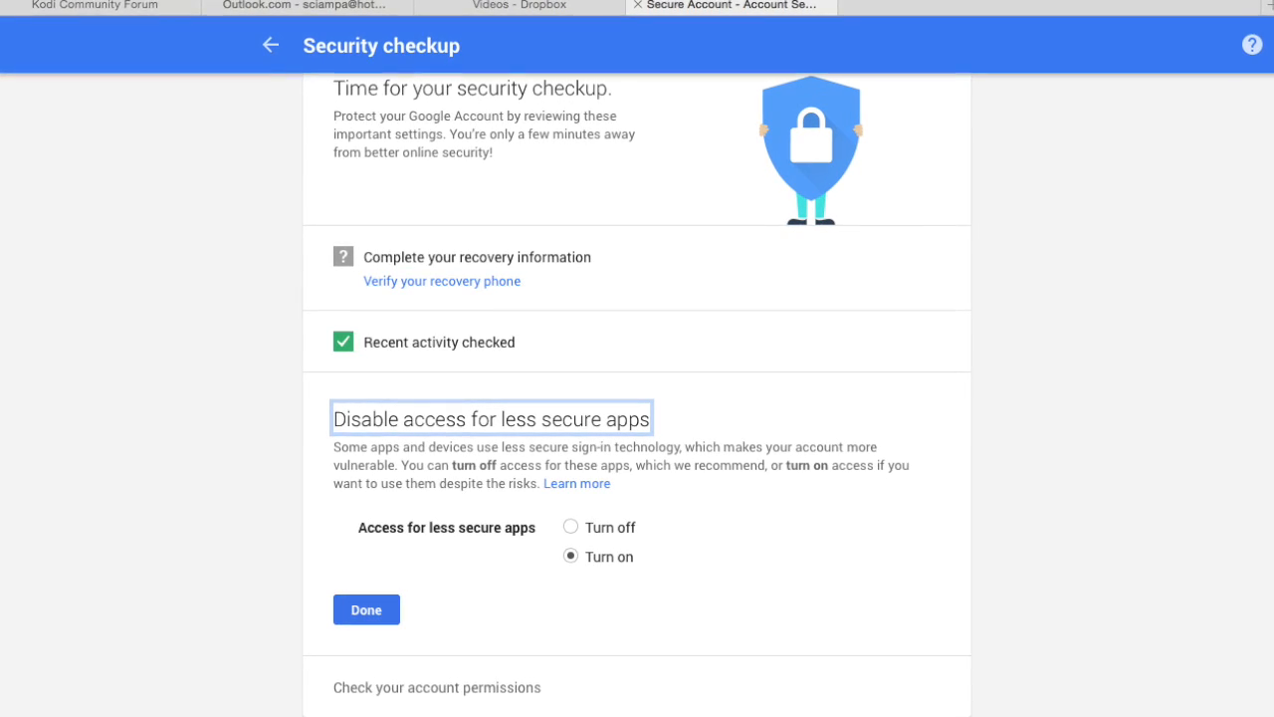
scroll("down", 3)
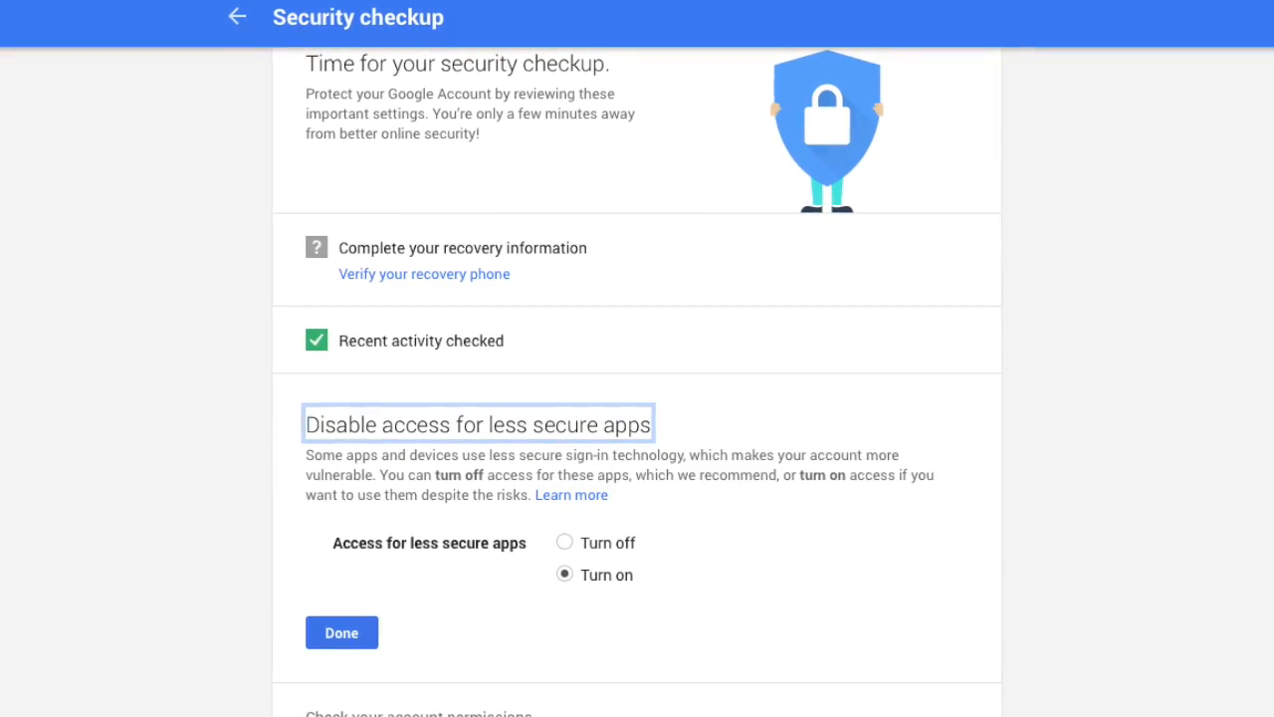
scroll("down", 3)
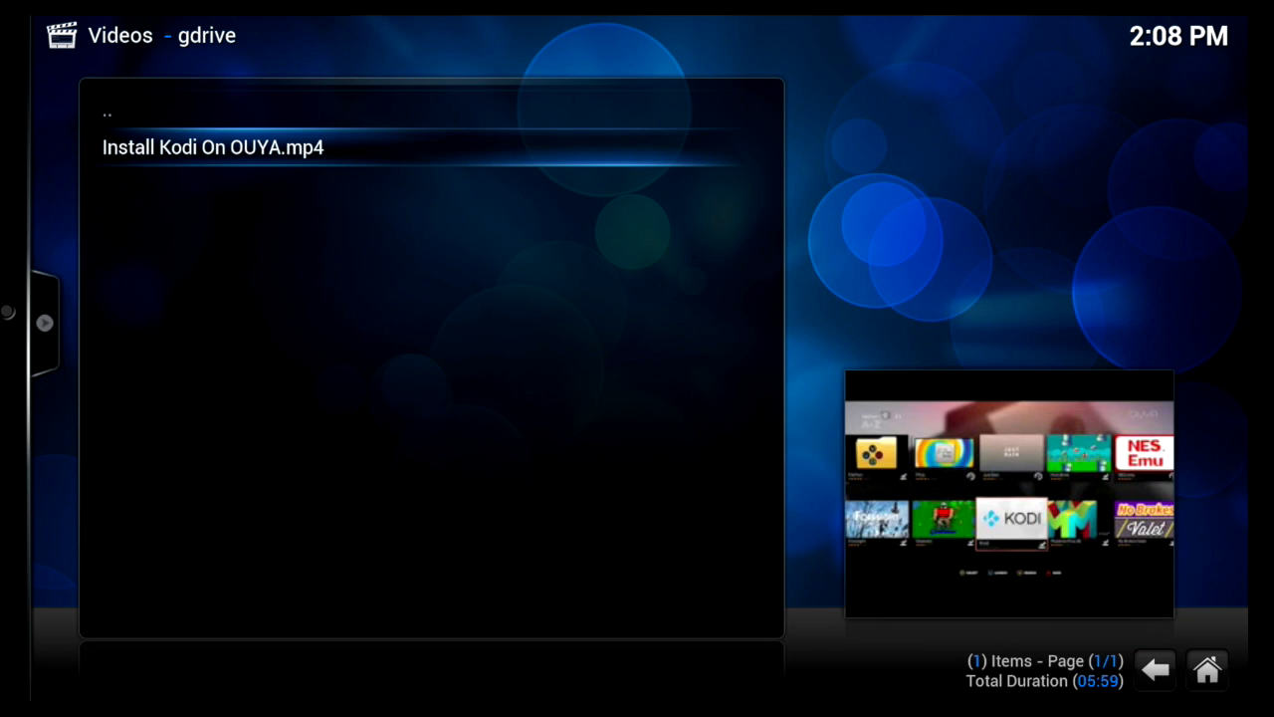
Step: Play Install Kodi On OUYA.mp4 from Google Drive through gdrive
left_click(211, 147)
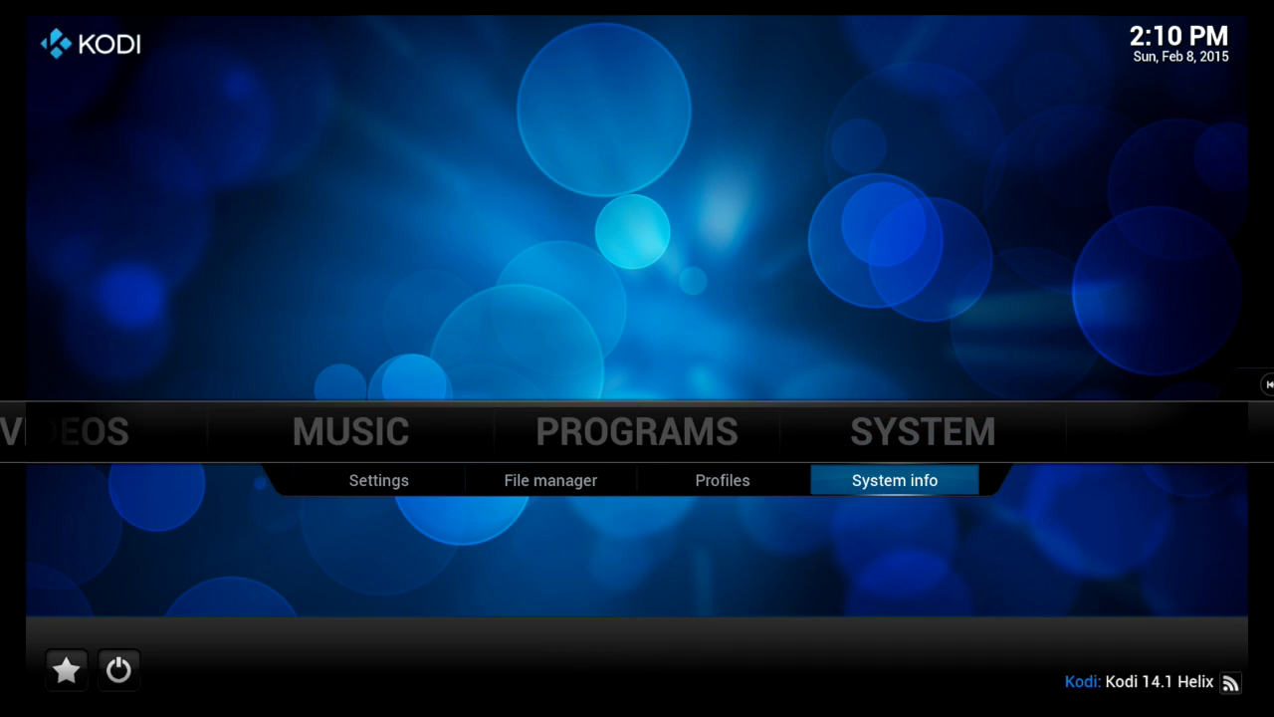
Step: Reach the Confluence skin settings via Settings > Appearance > Skin
left_click(378, 479)
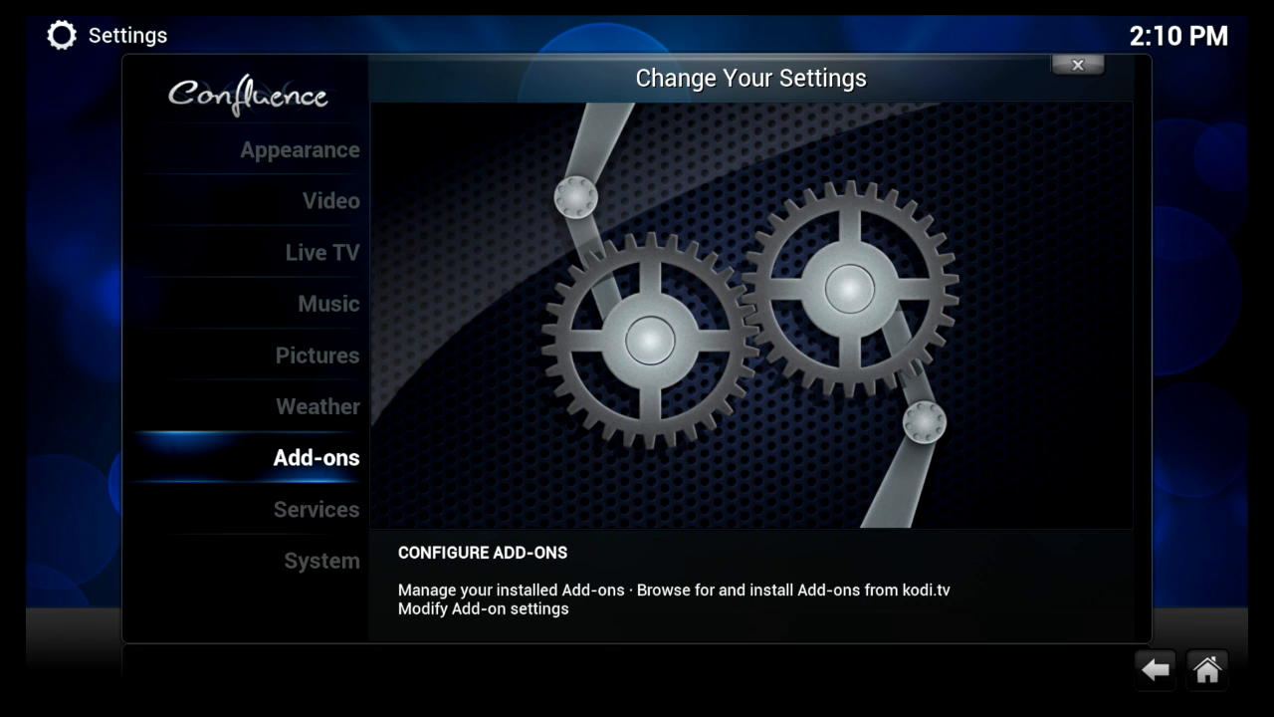
left_click(330, 199)
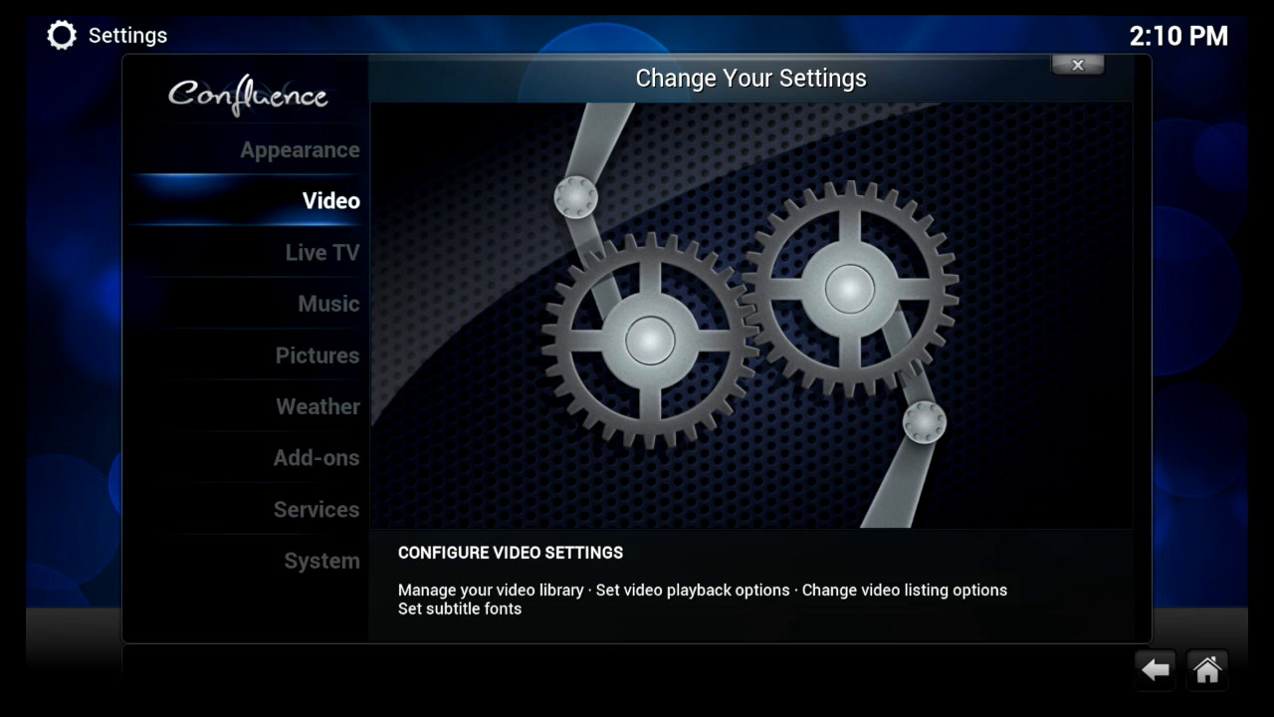
left_click(299, 149)
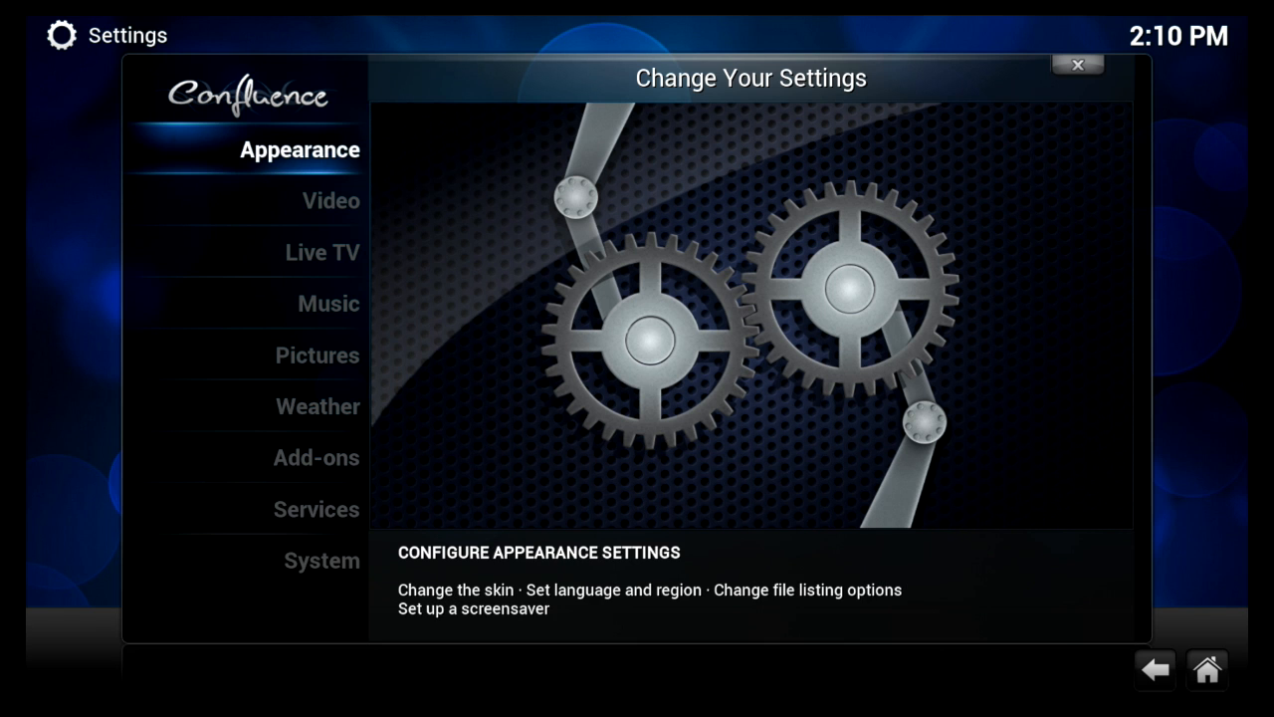
left_click(299, 149)
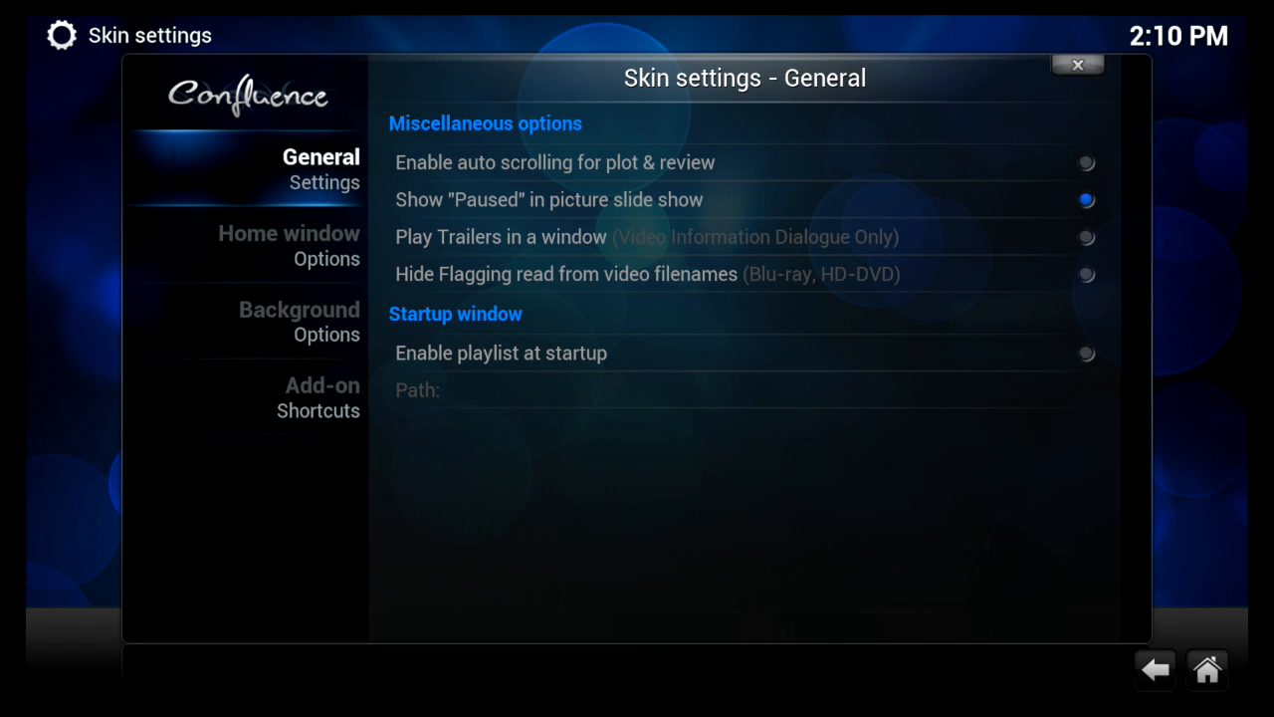
Step: Under Add-on Shortcuts, assign gdrive as Add-on 2 of the Home Page Videos sub-menu
left_click(322, 397)
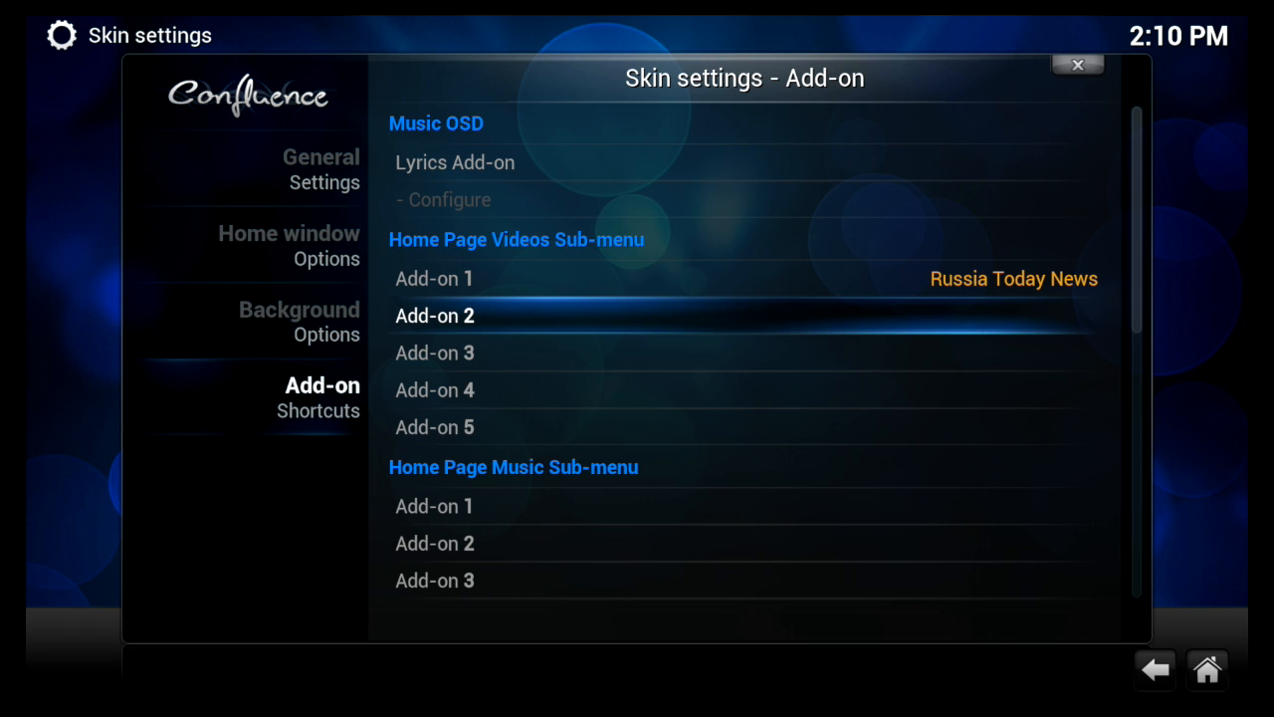
scroll("down", 3)
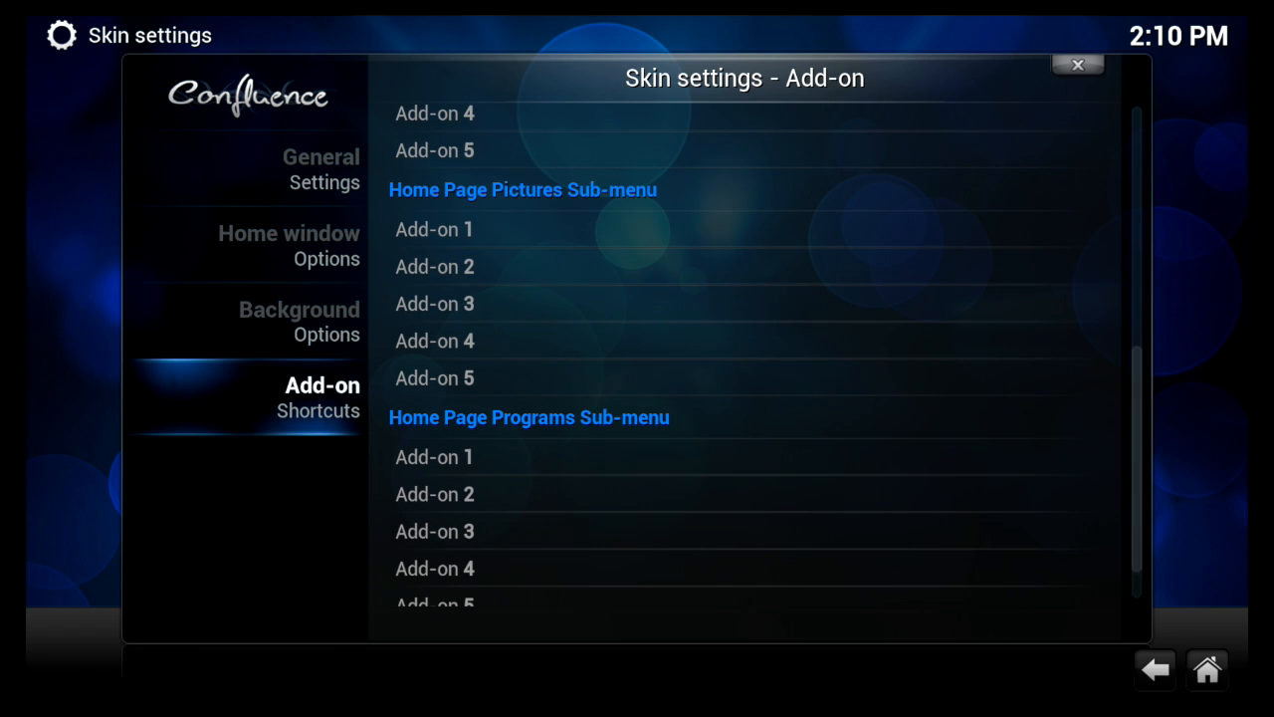
scroll("down", 3)
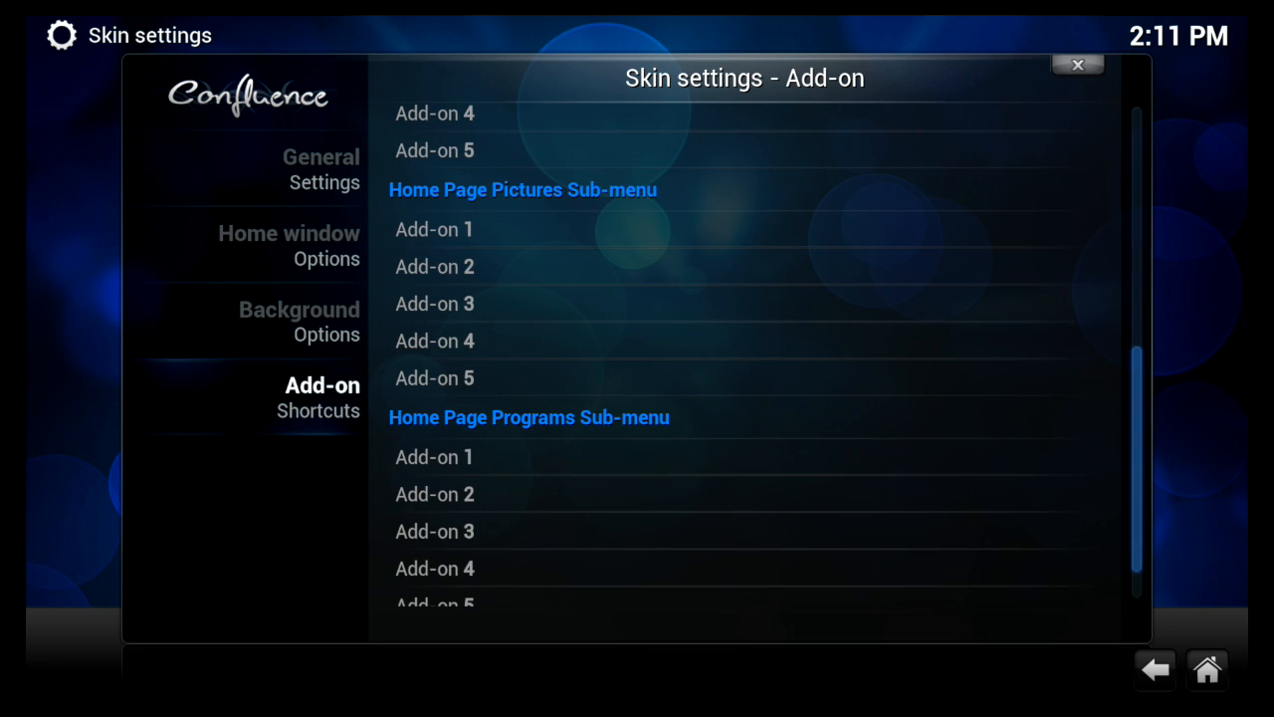
scroll("down", 3)
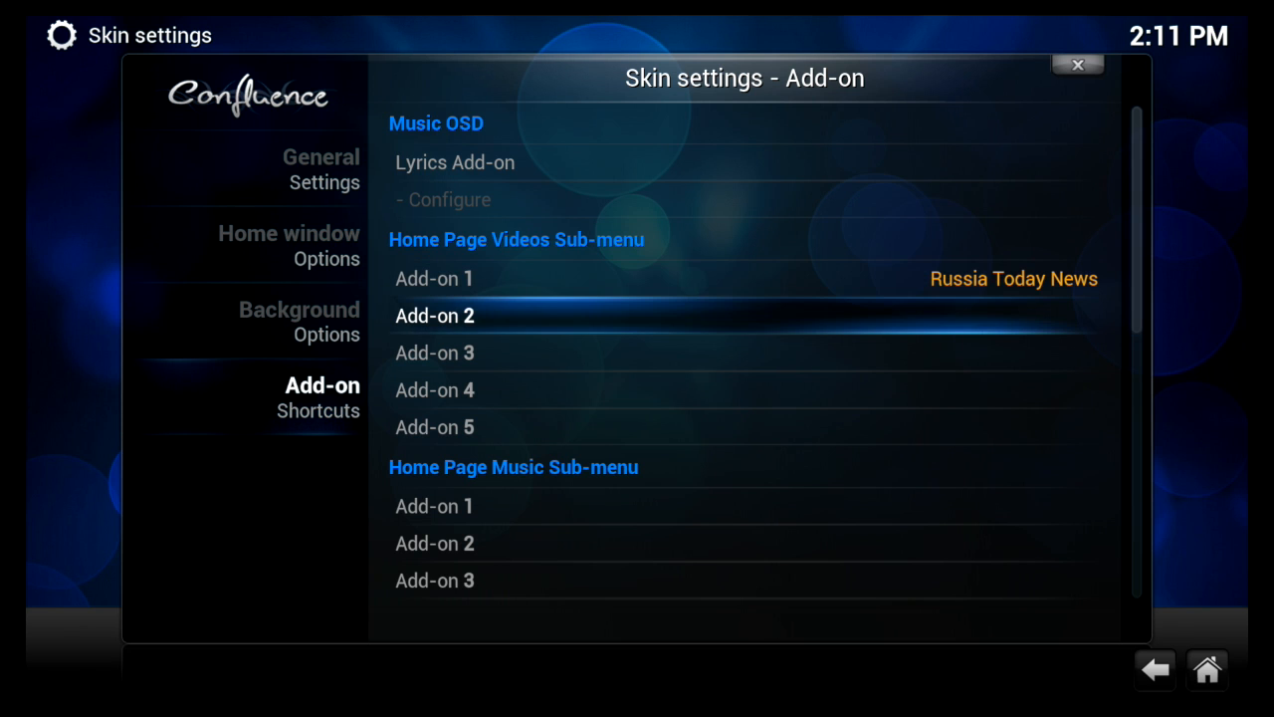
left_click(434, 314)
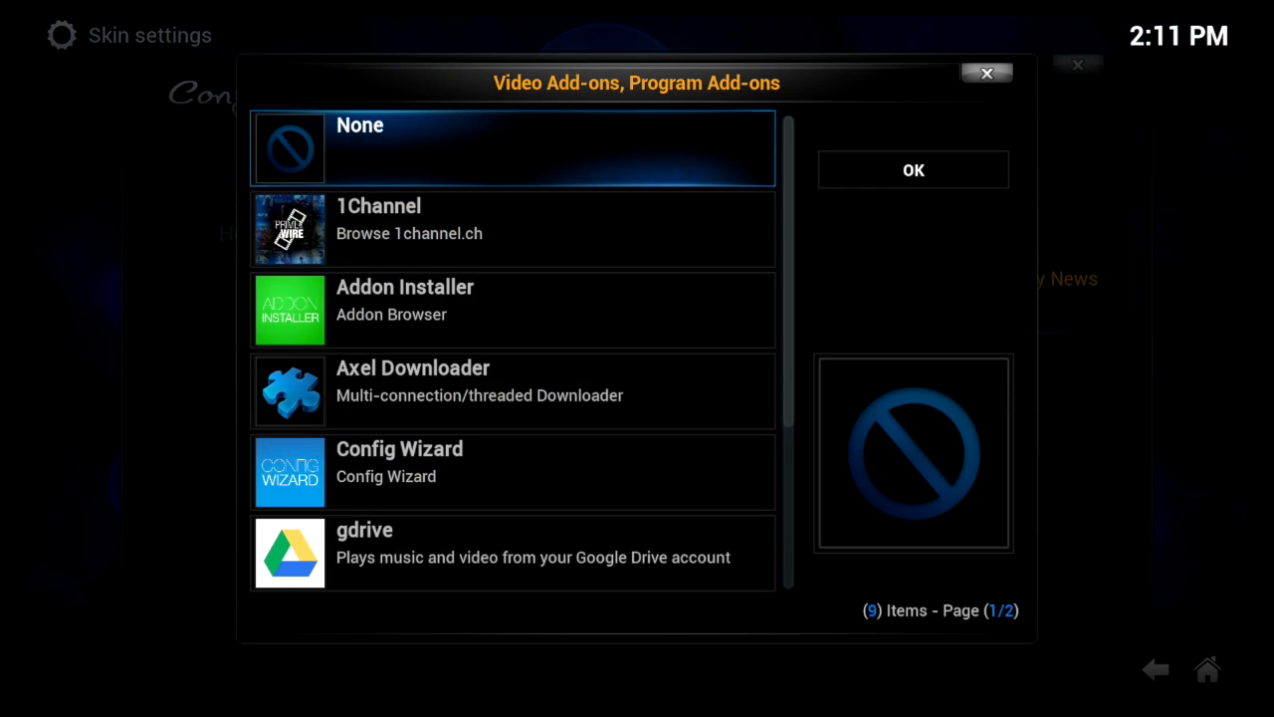
left_click(513, 554)
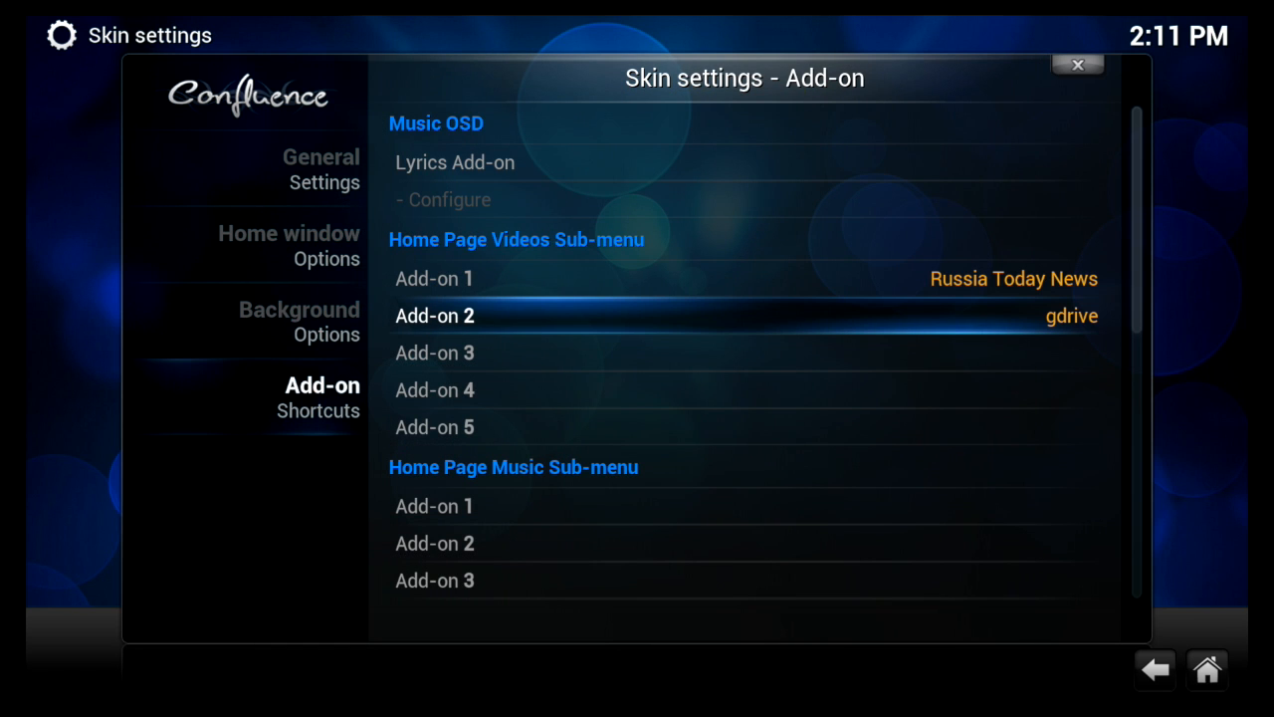
Step: Return home, see gdrive under Videos, and move the menu to System
left_click(299, 320)
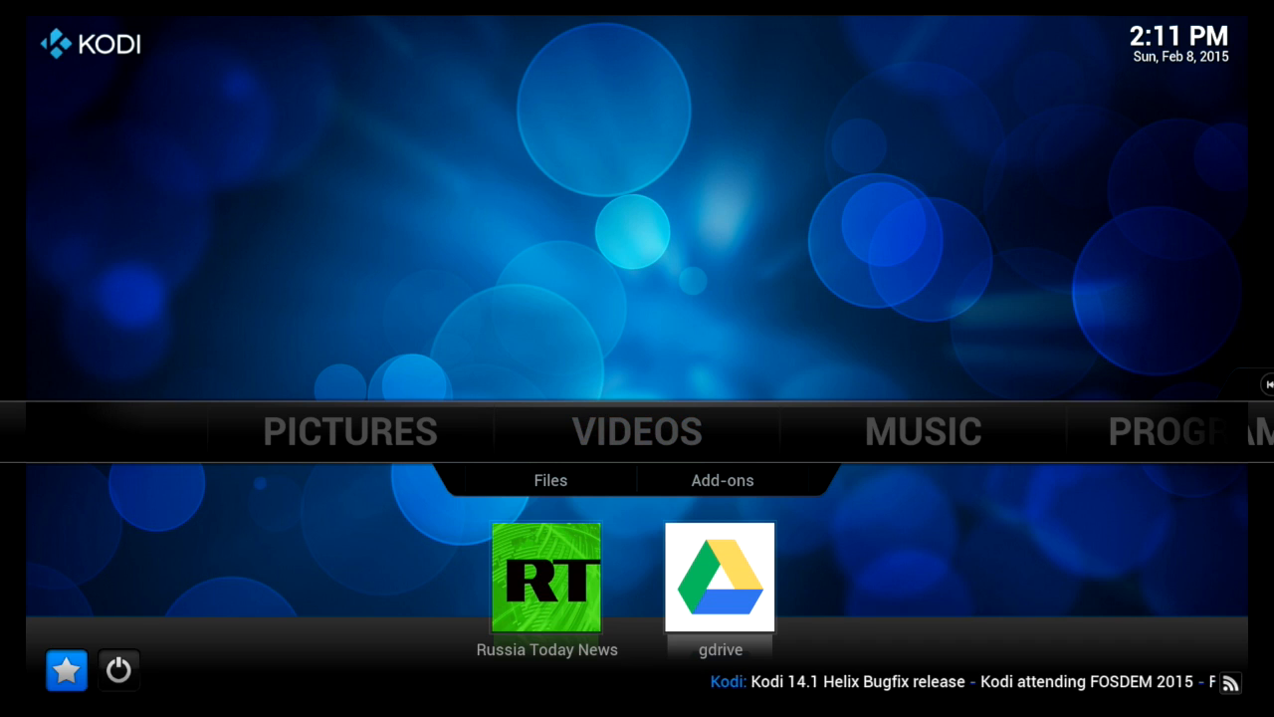
left_click(721, 480)
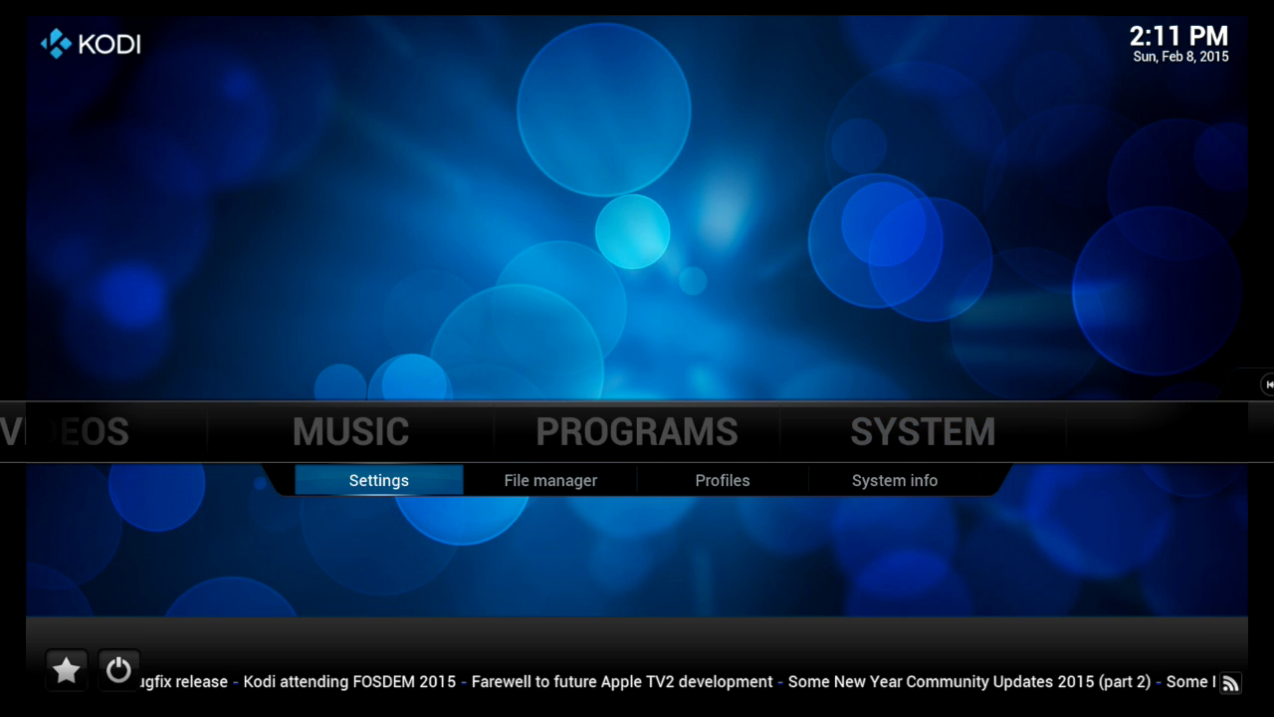
Step: Browse usbdrive's add-on zips in File manager, then return home to the Videos section
left_click(549, 480)
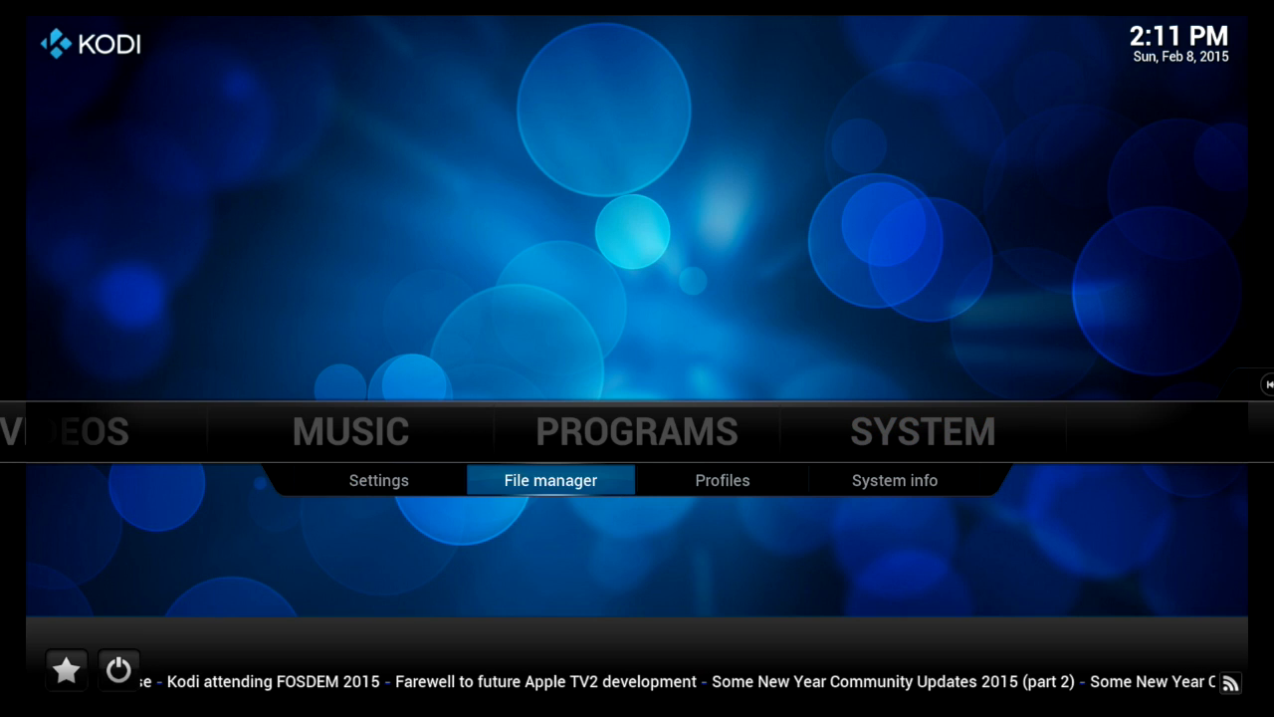
left_click(549, 480)
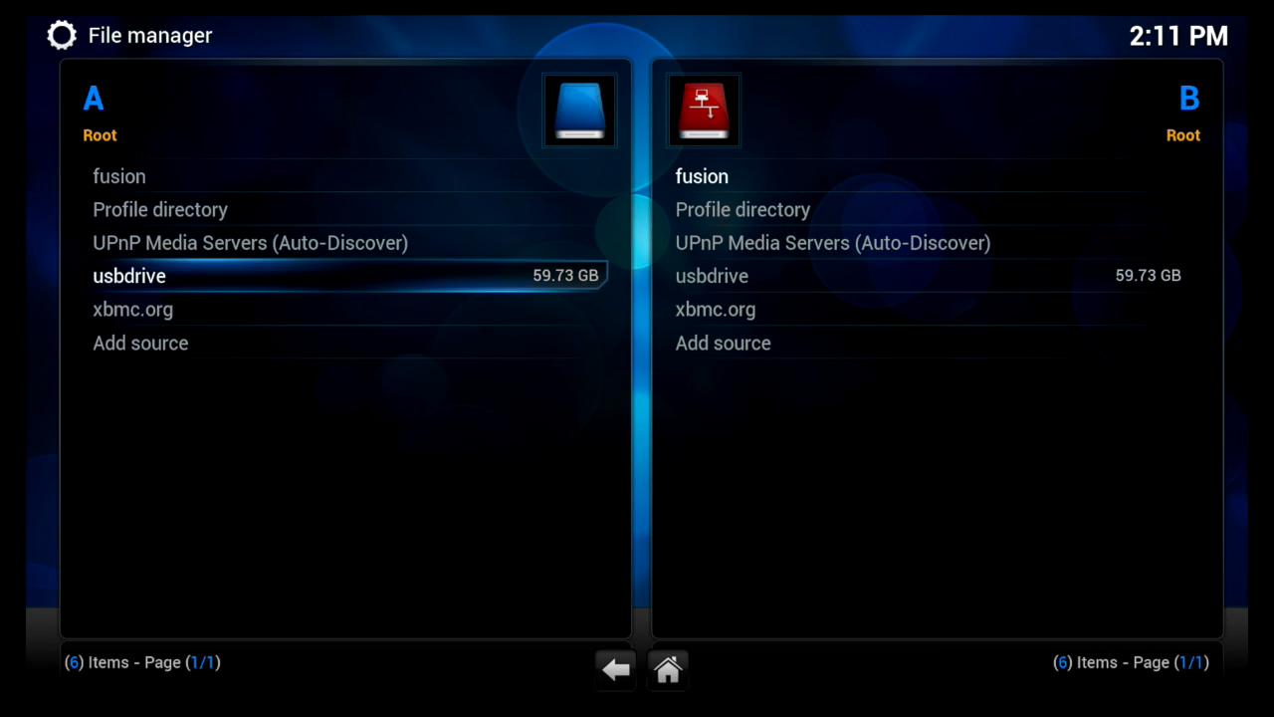
double_click(128, 275)
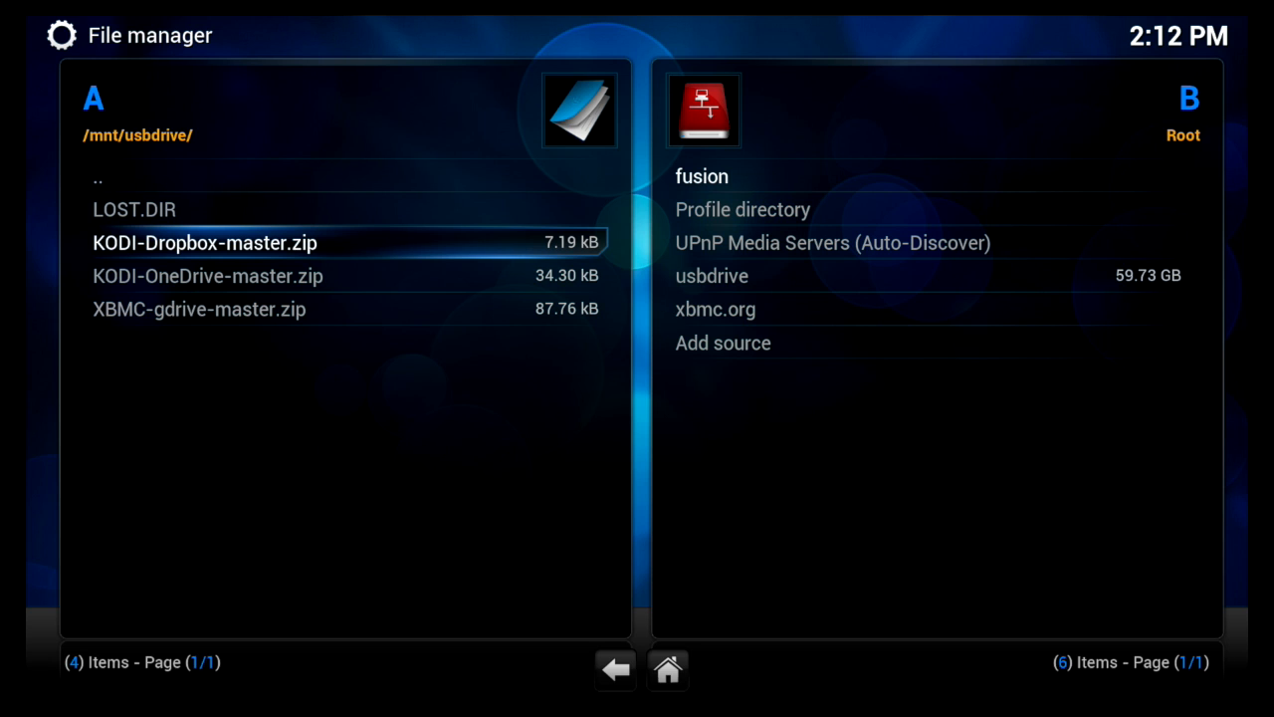
key("down")
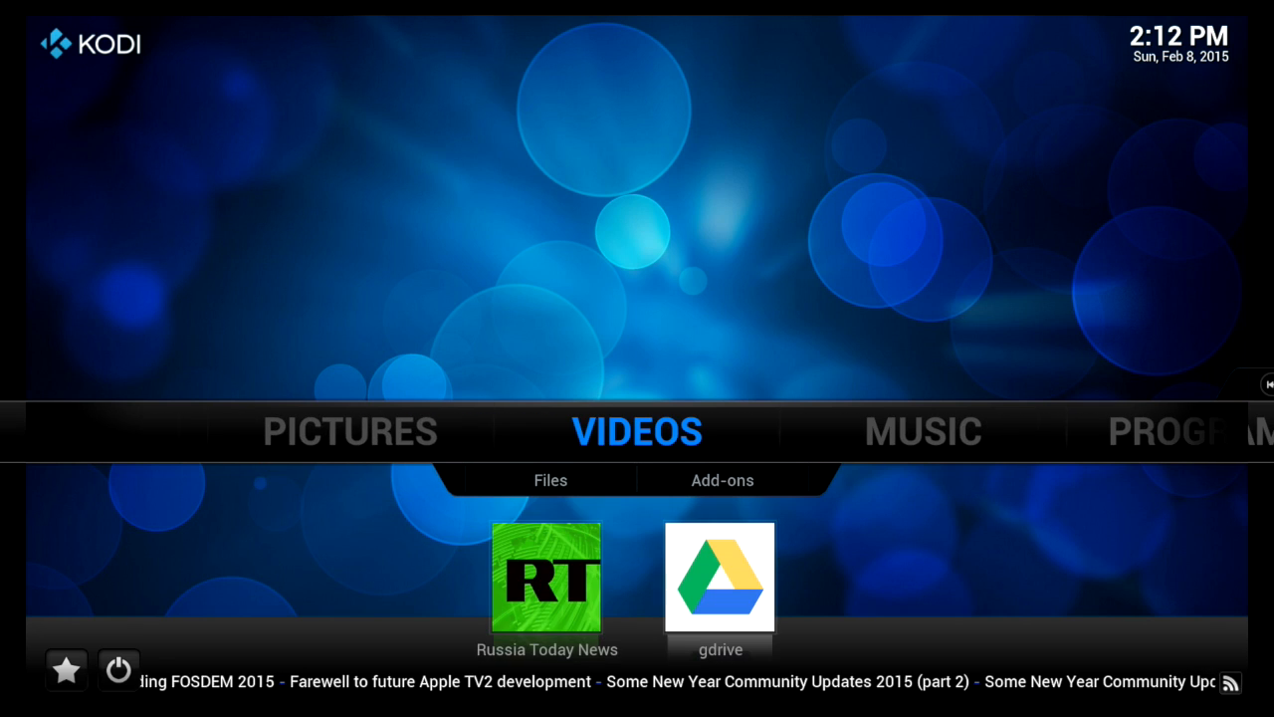
scroll("left", 3)
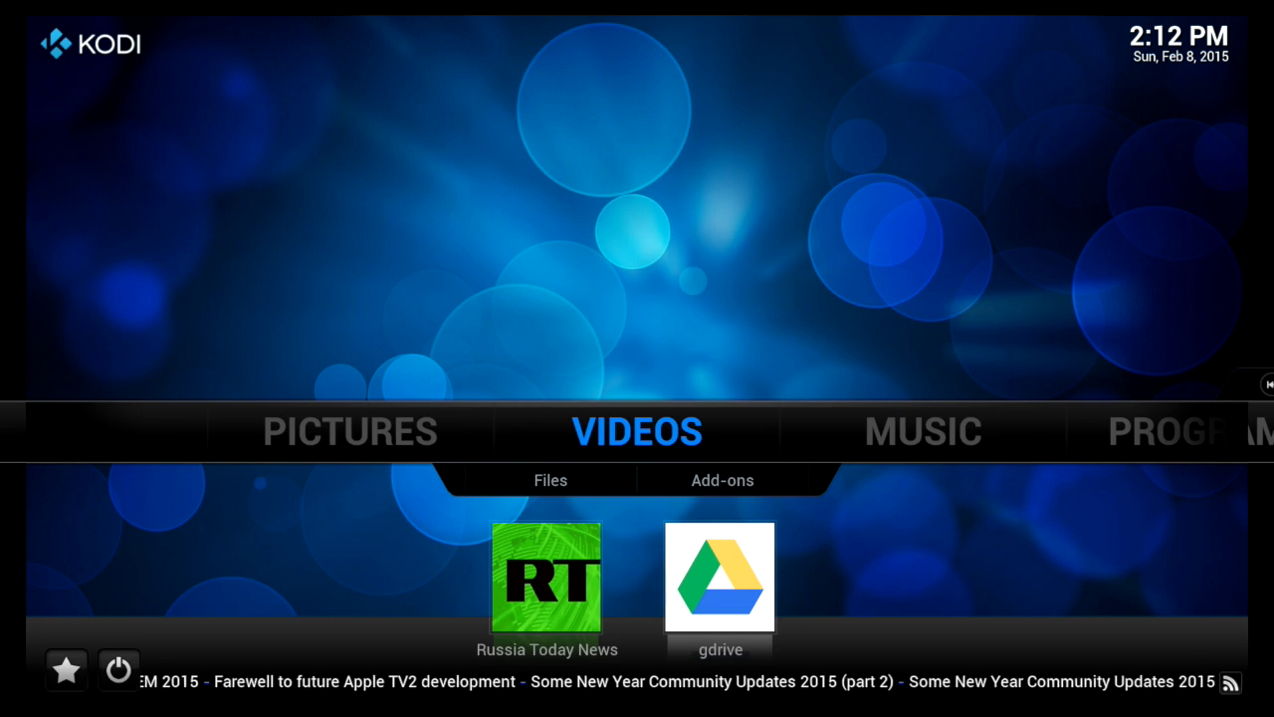